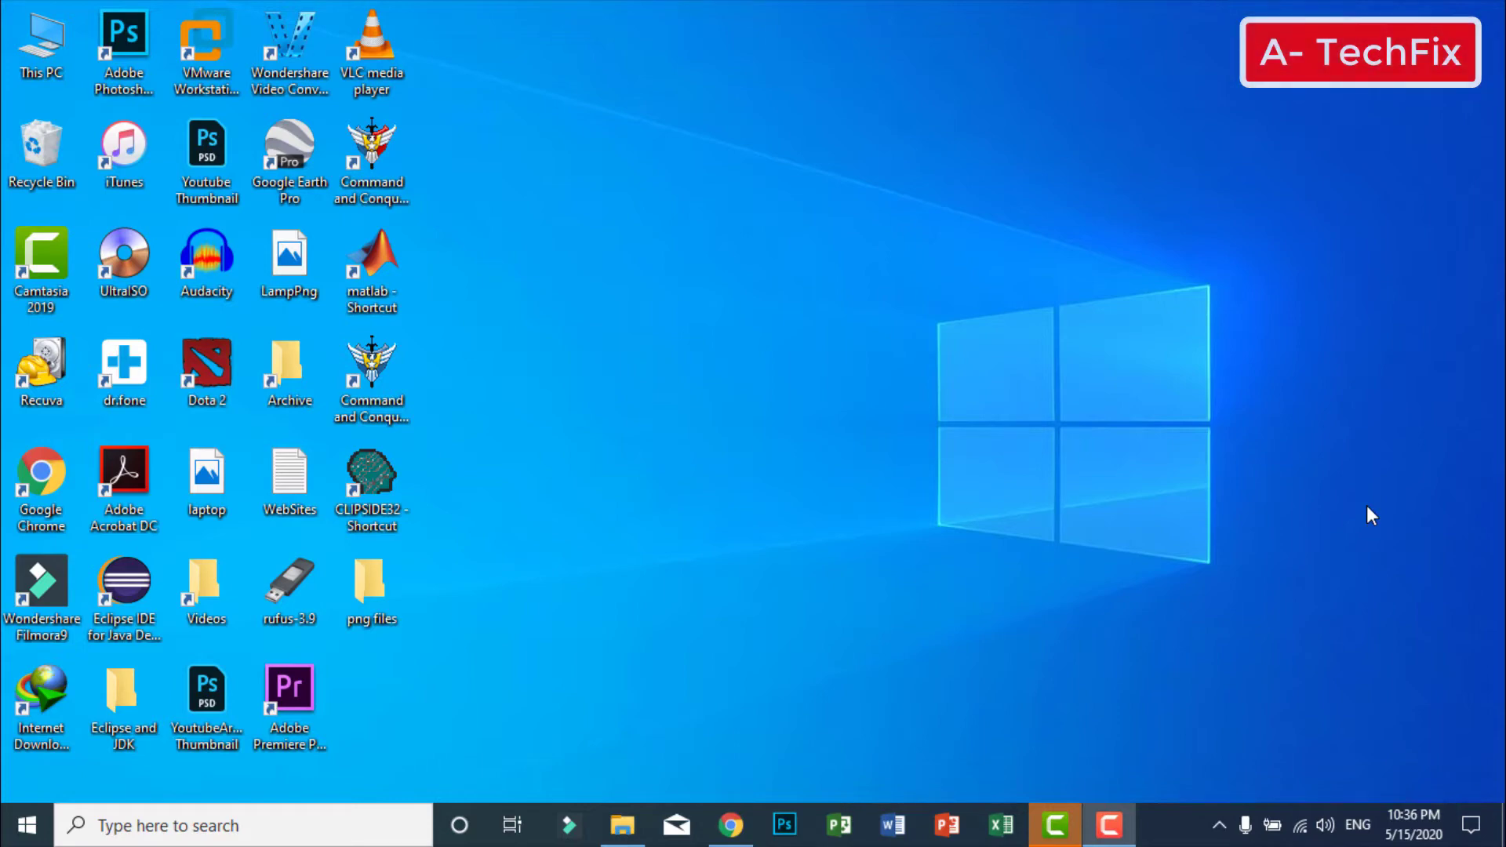
- Launch File Explorer from the taskbar to reach the Images folder on the memory card
left_click(621, 824)
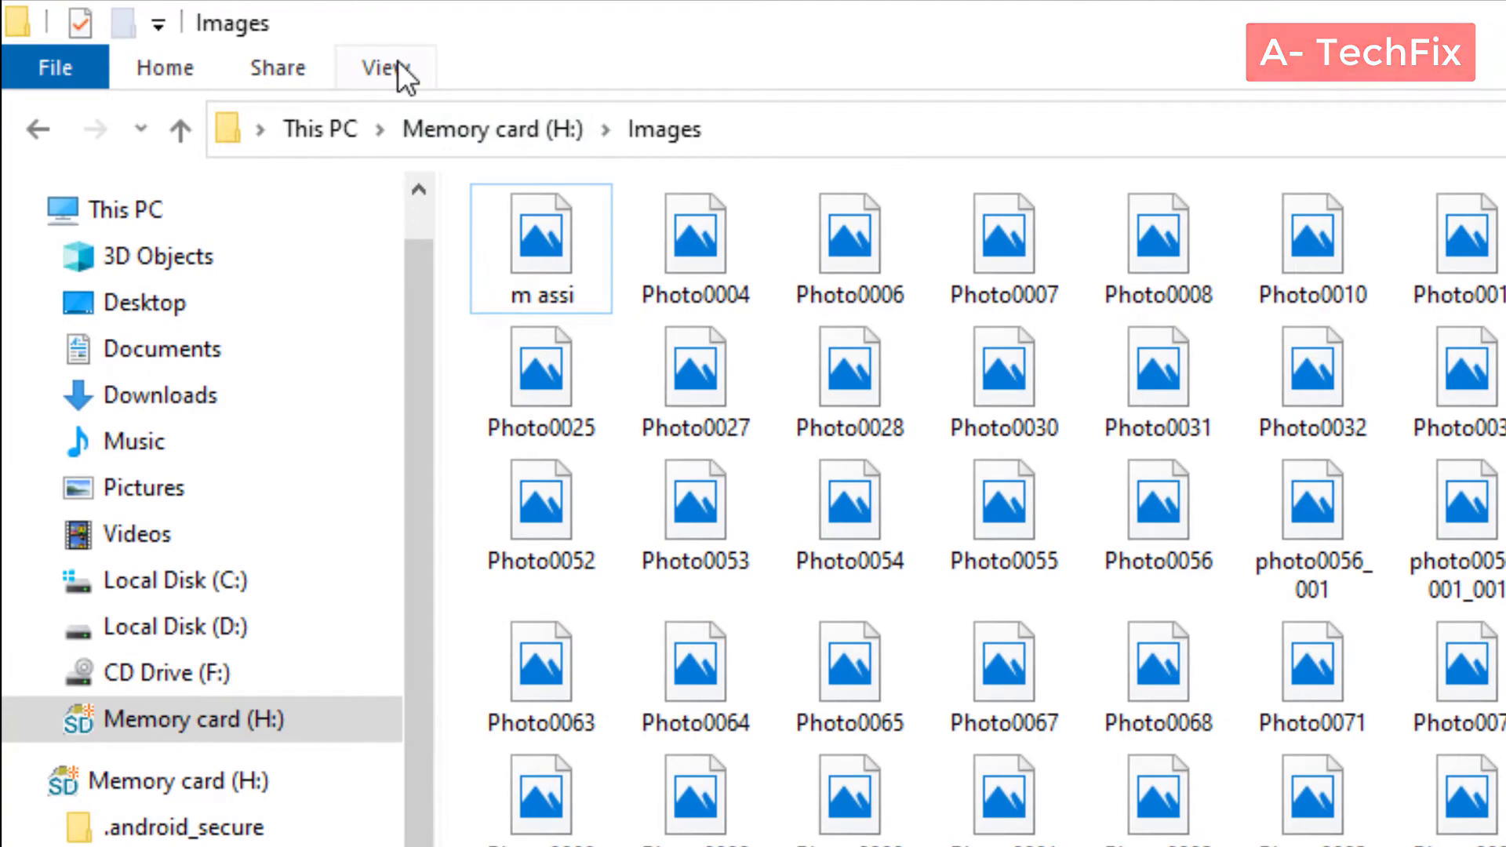
- Bring up Folder Options from the View ribbon to reach the View settings
left_click(383, 67)
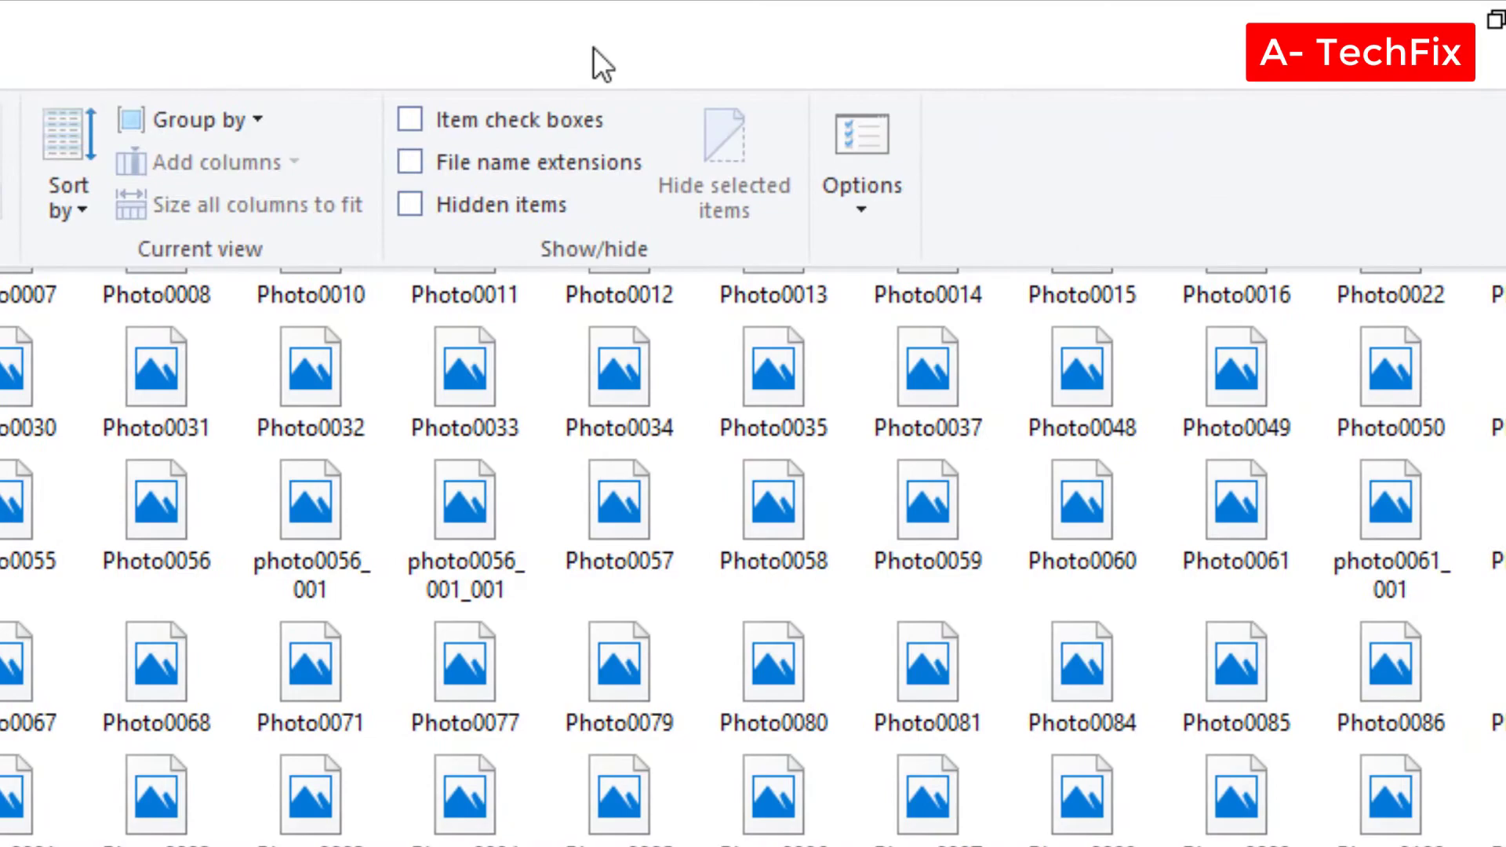
left_click(861, 153)
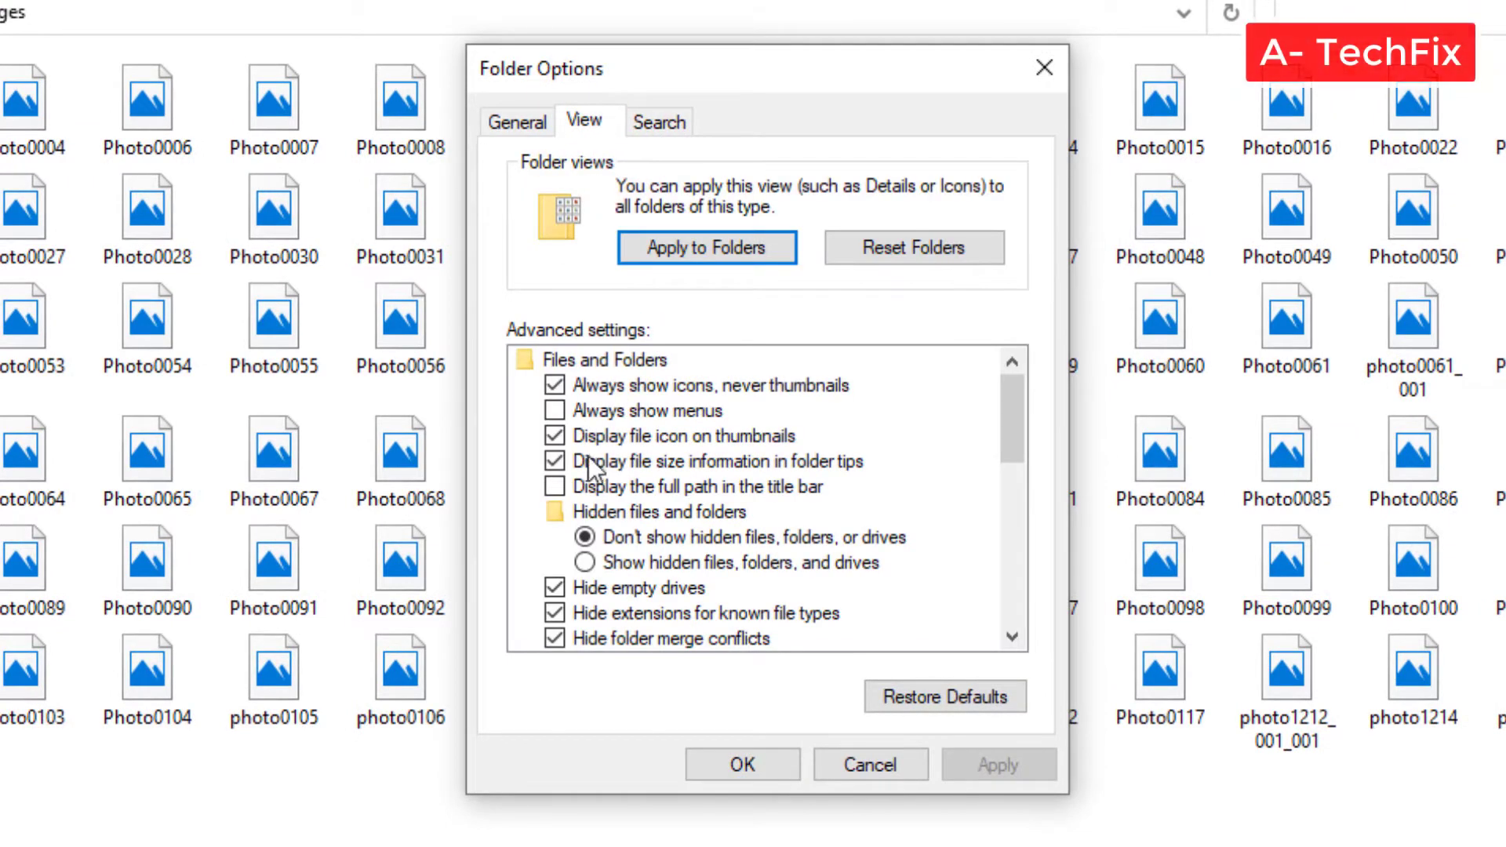
mouse_move(575, 398)
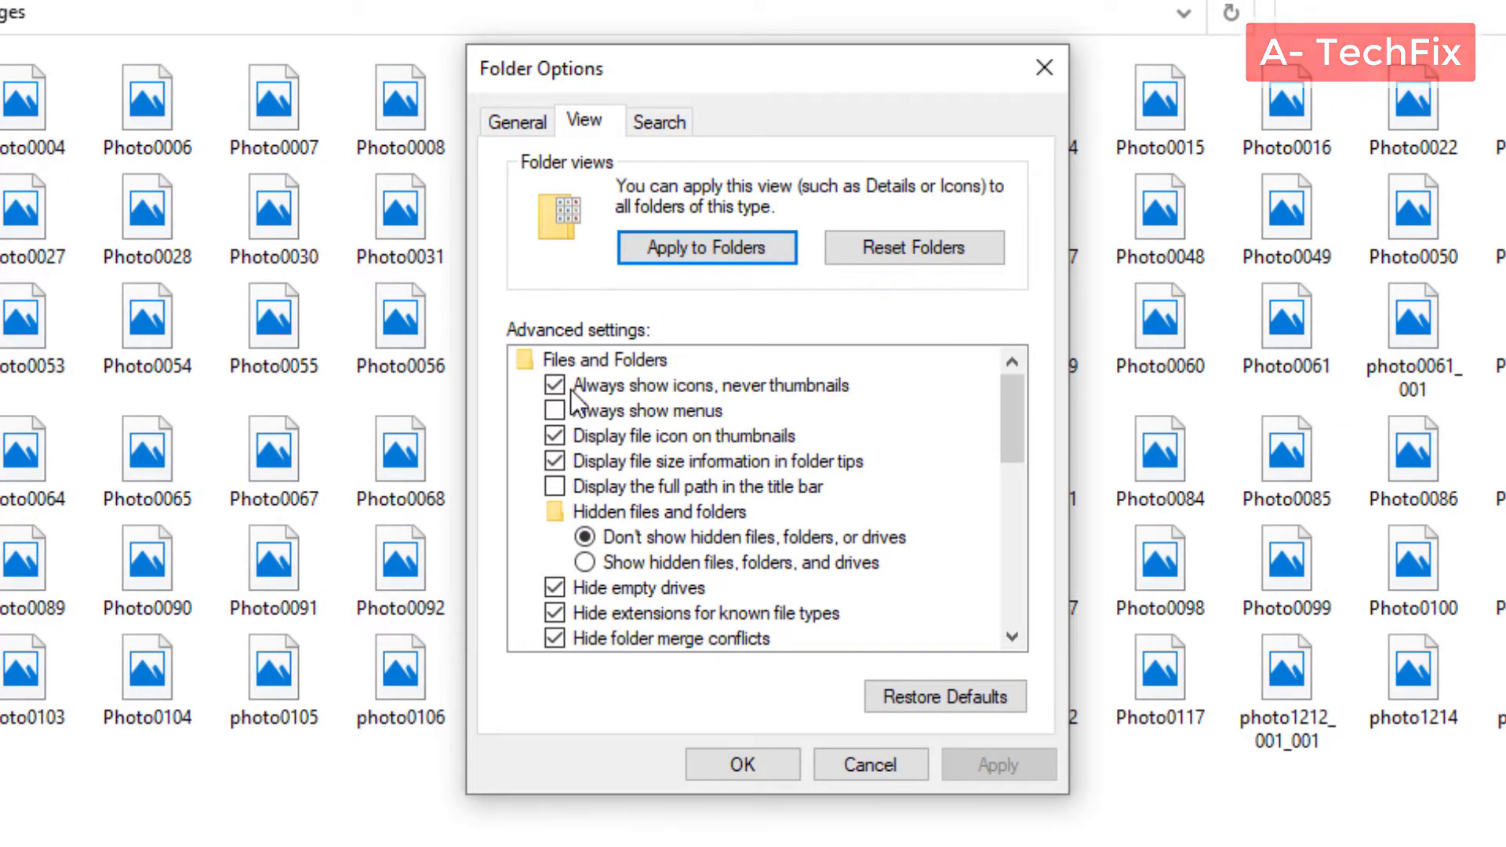
mouse_move(638, 401)
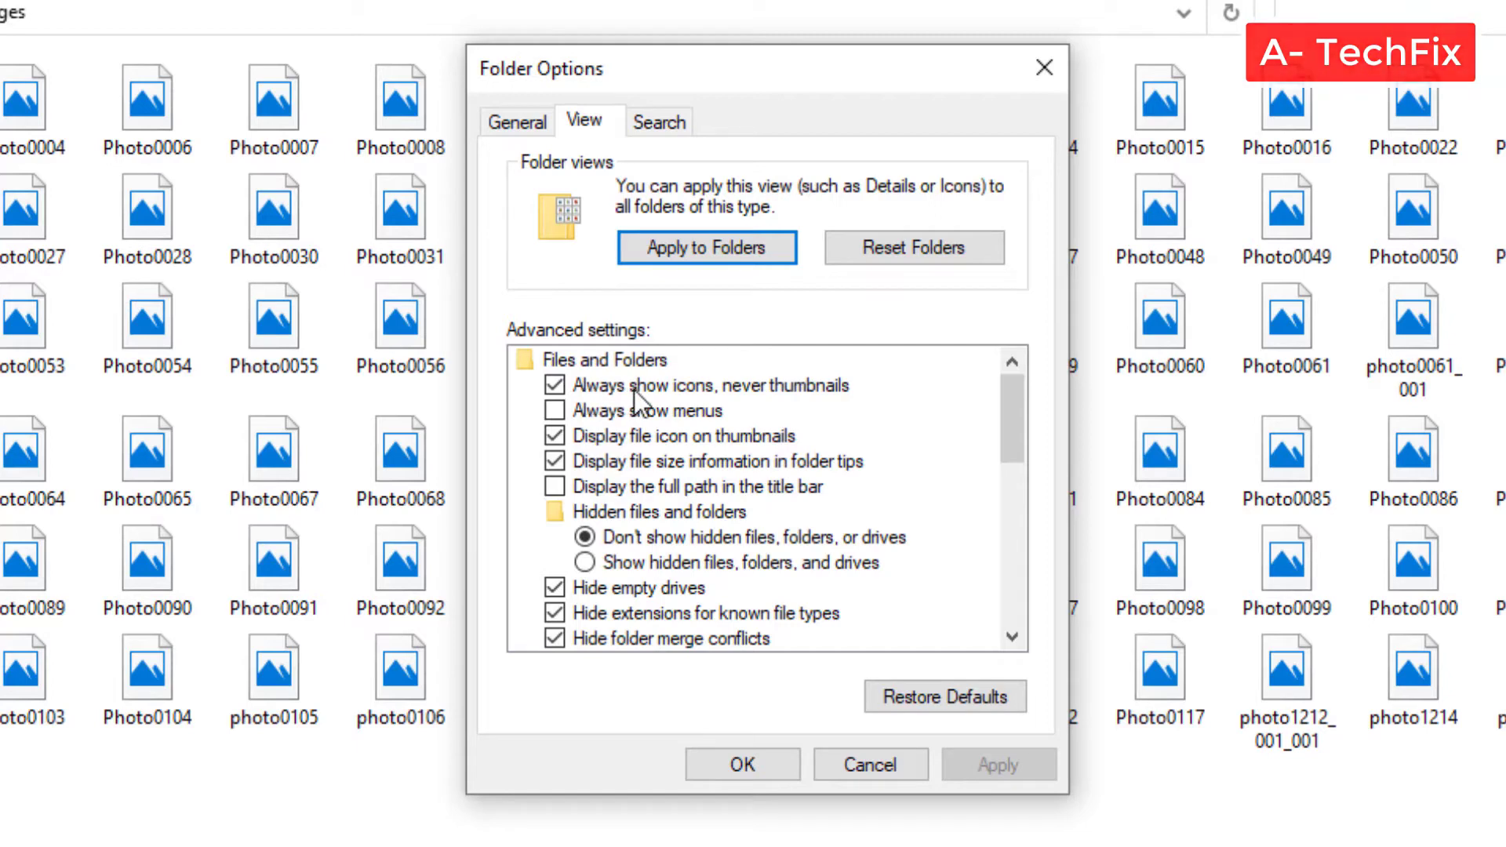
mouse_move(778, 408)
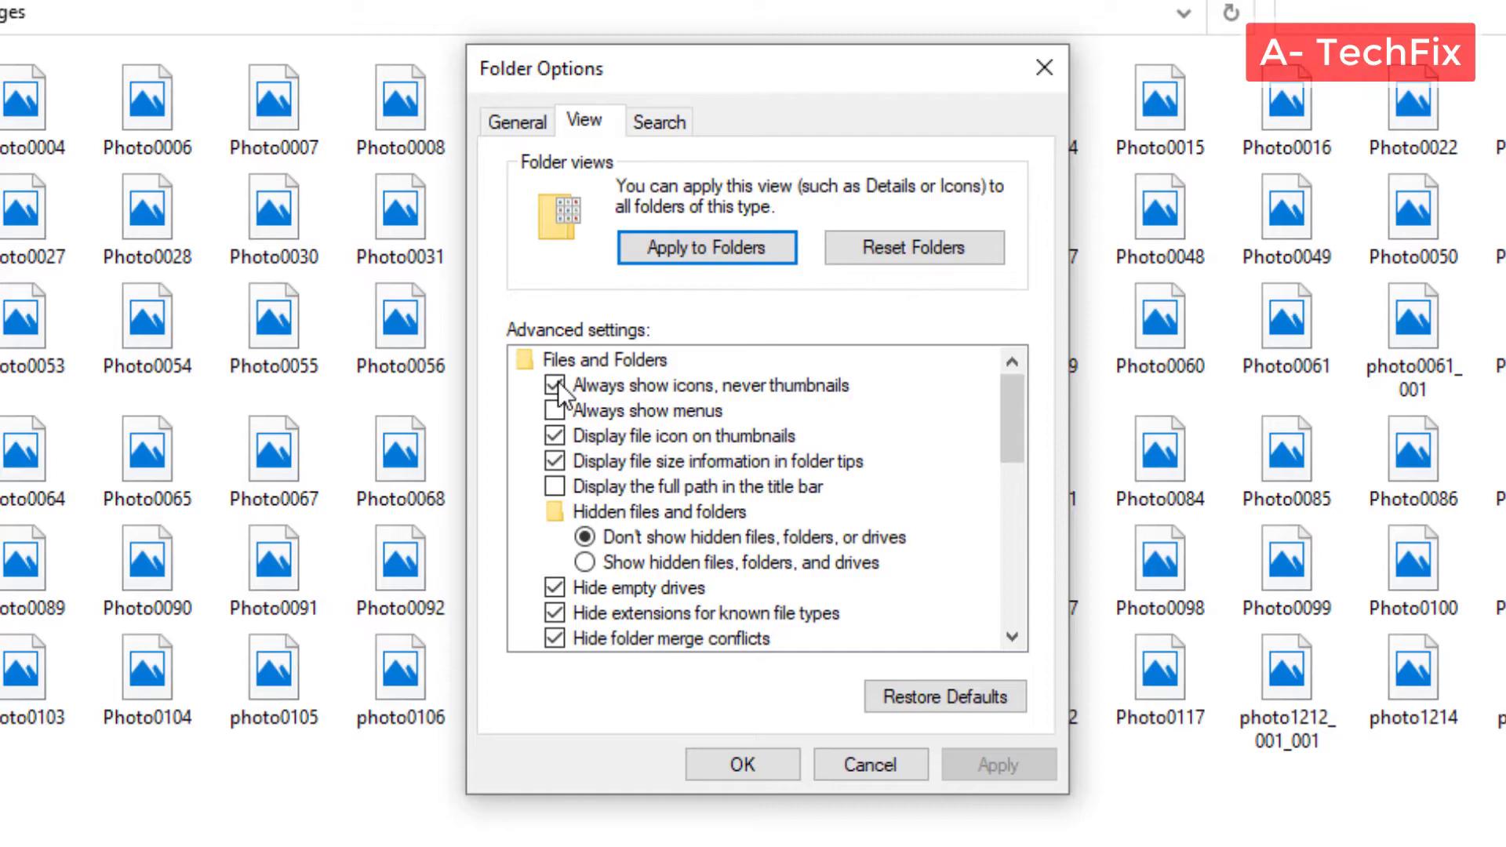
- Turn off 'Always show icons, never thumbnails' and apply it so photo thumbnails appear
left_click(555, 386)
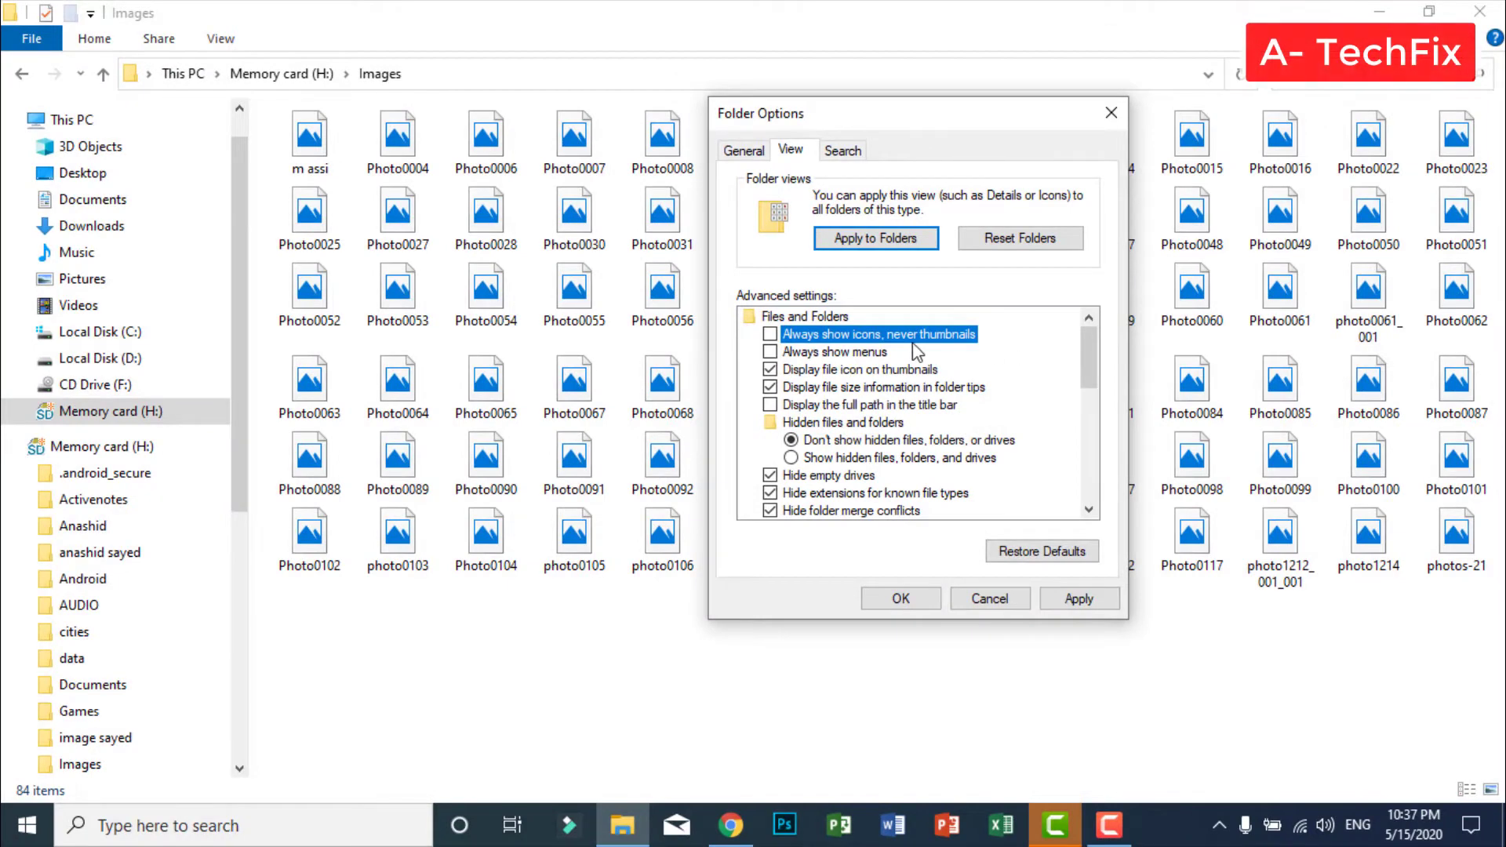
mouse_move(850, 350)
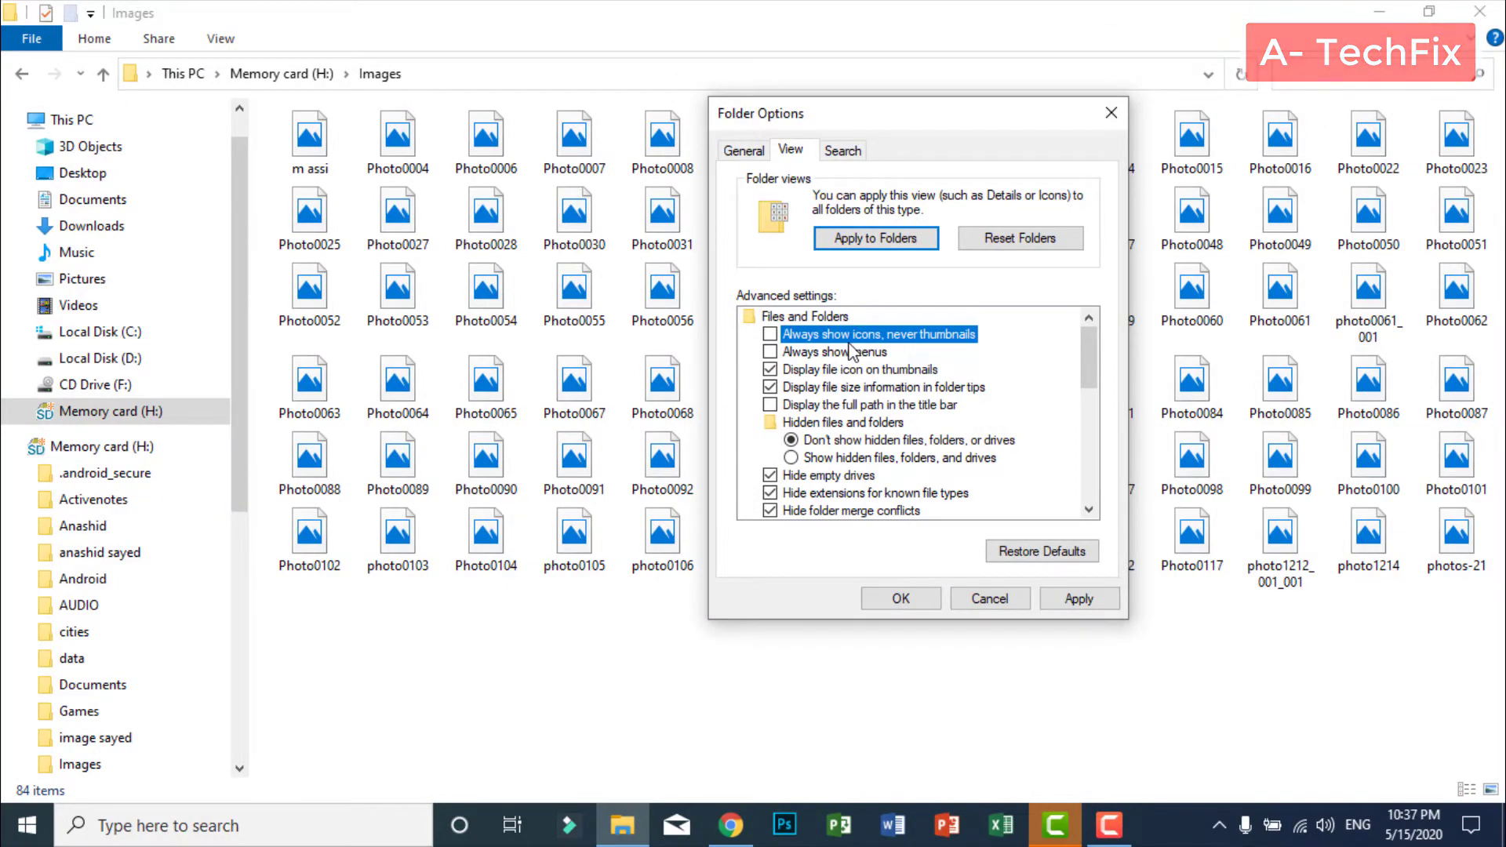
left_click(1080, 597)
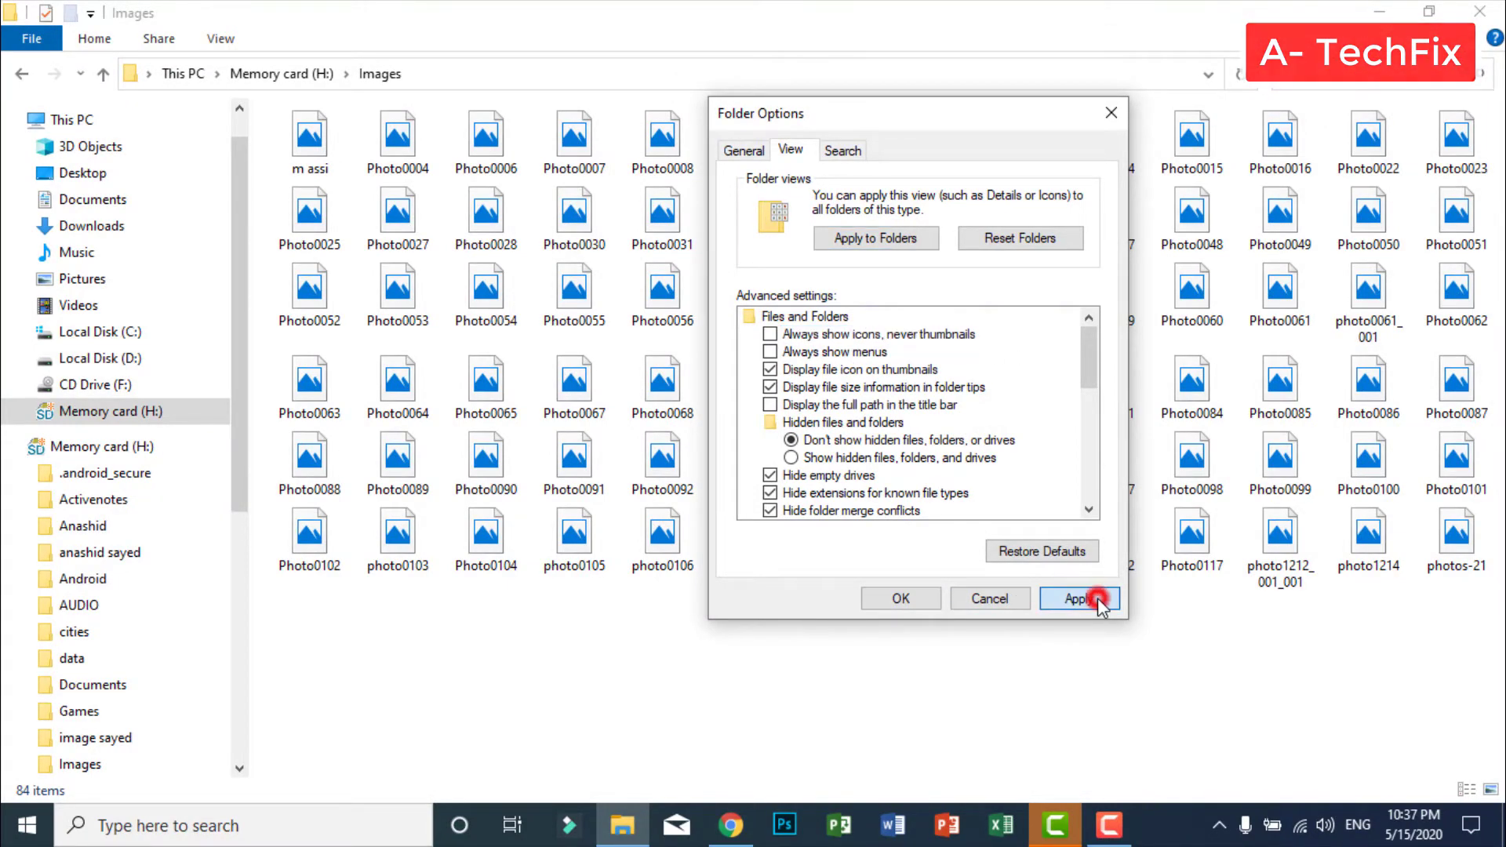
left_click(1080, 598)
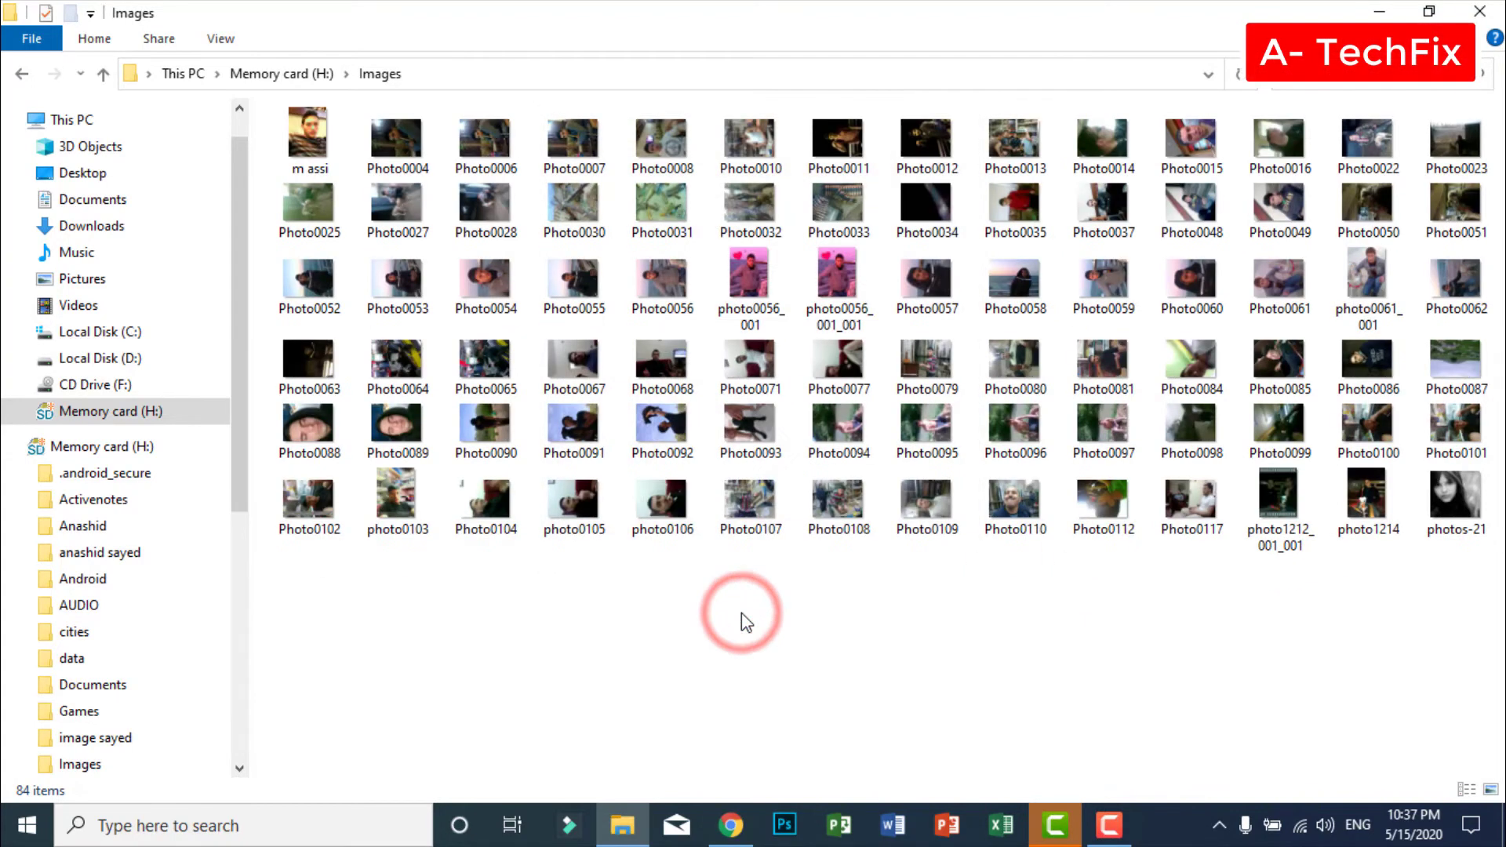